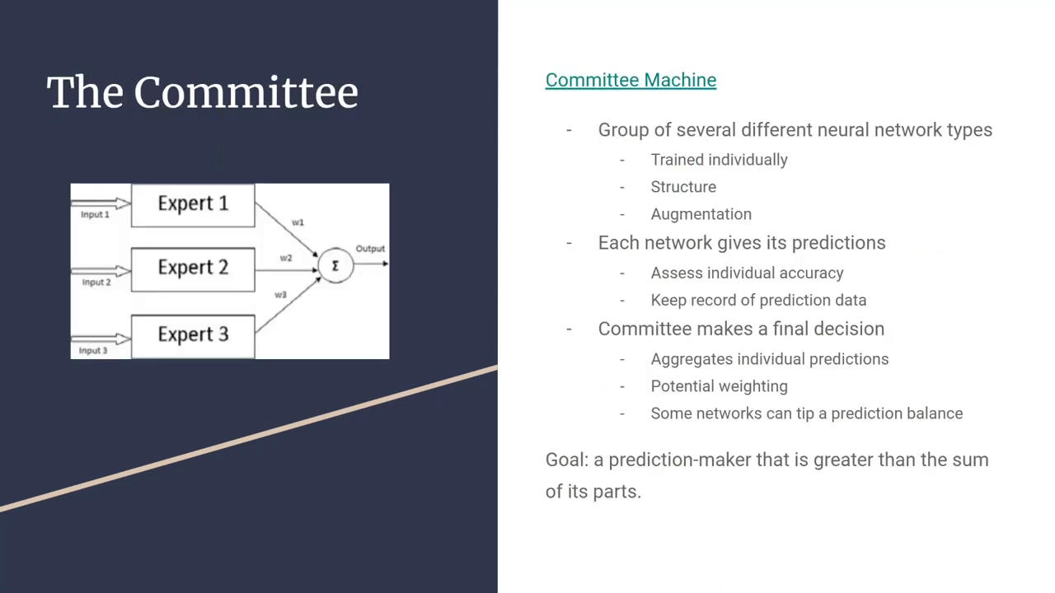
mouse_move(864, 589)
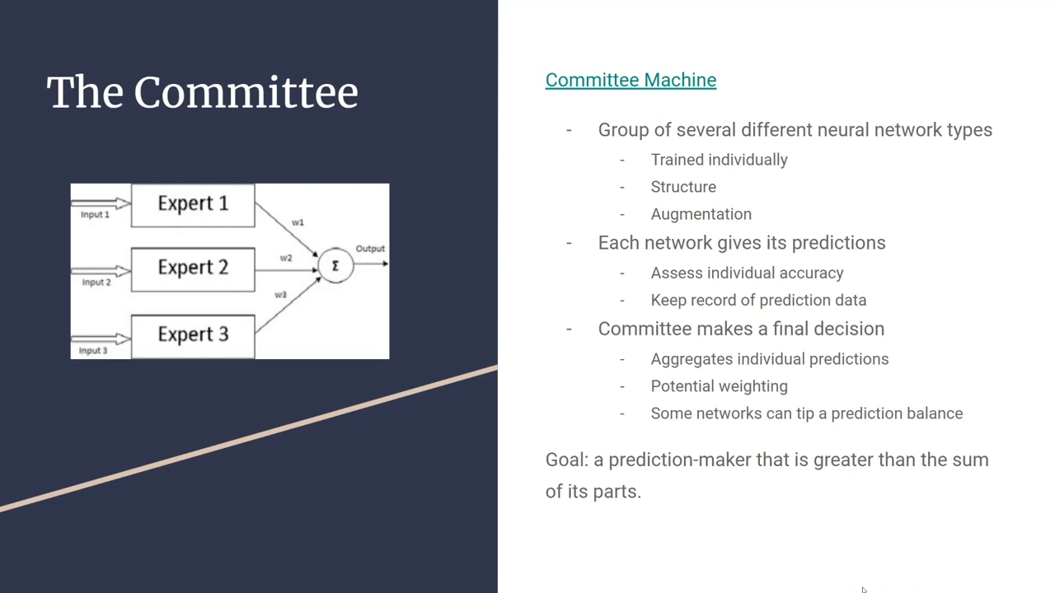
Advance to the Results slide showing network accuracies and the 93.84% committee score
key("Right")
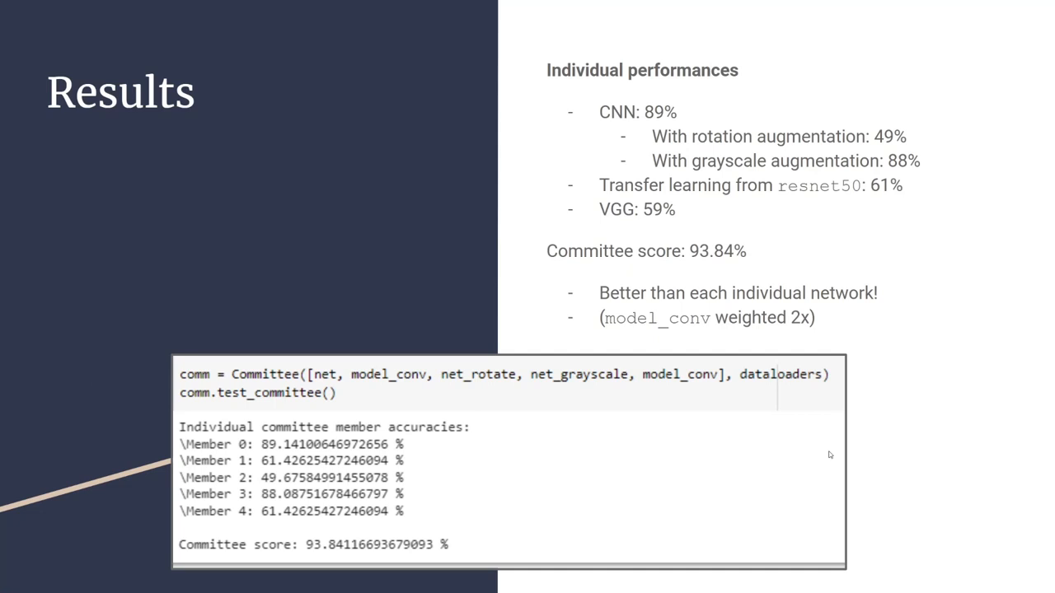
mouse_move(855, 431)
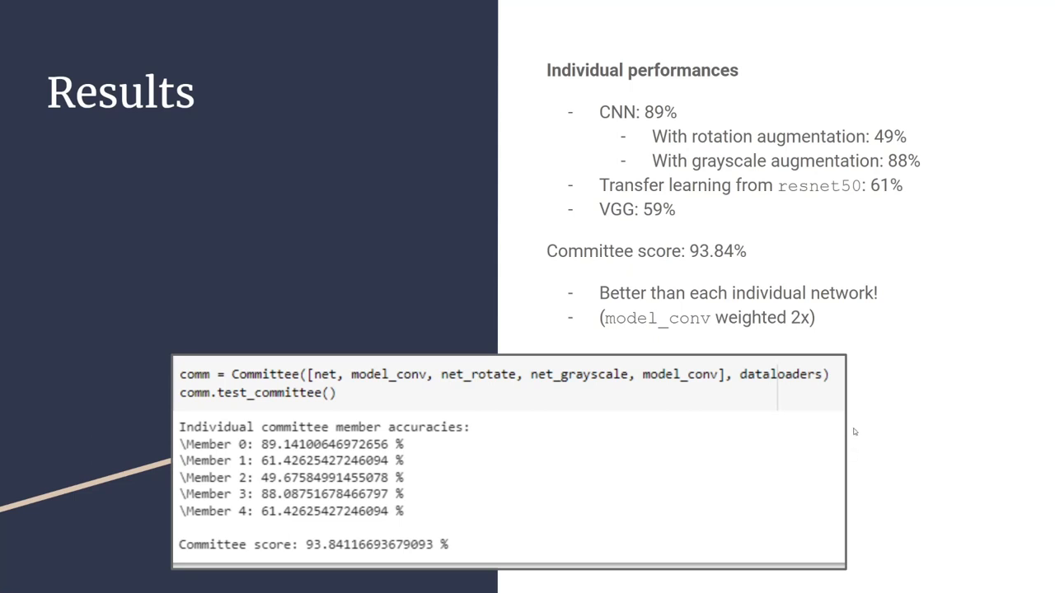
mouse_move(857, 399)
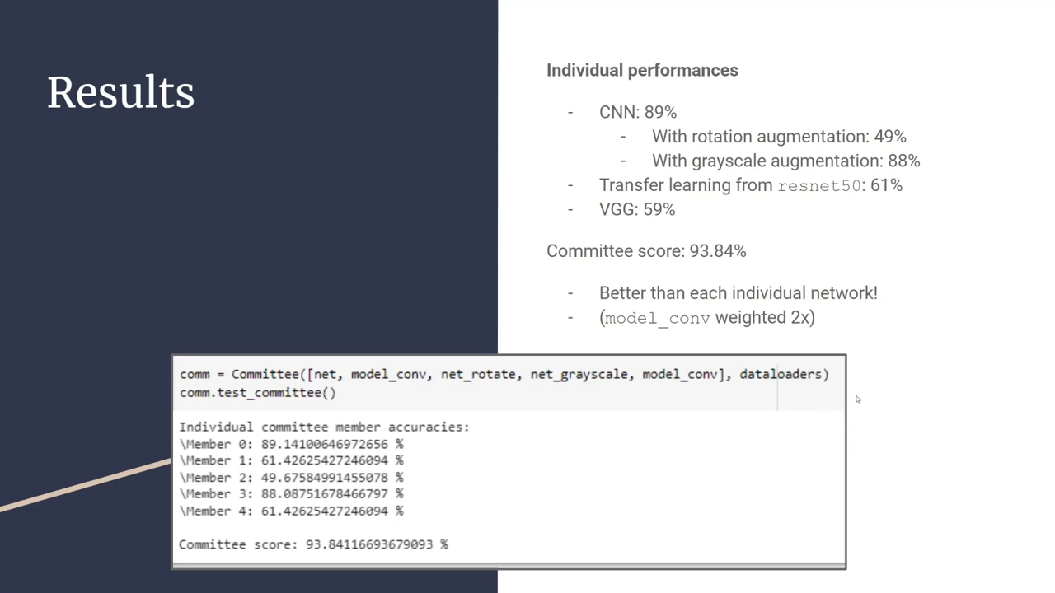